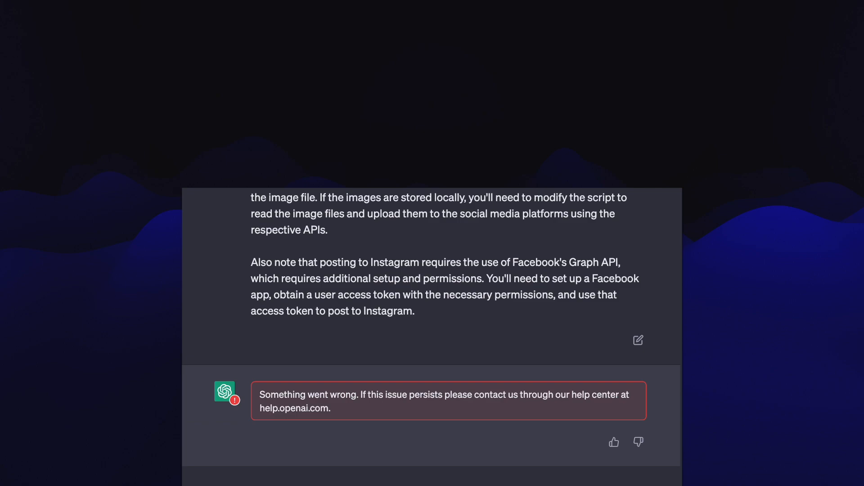
pyautogui.scroll(-3)
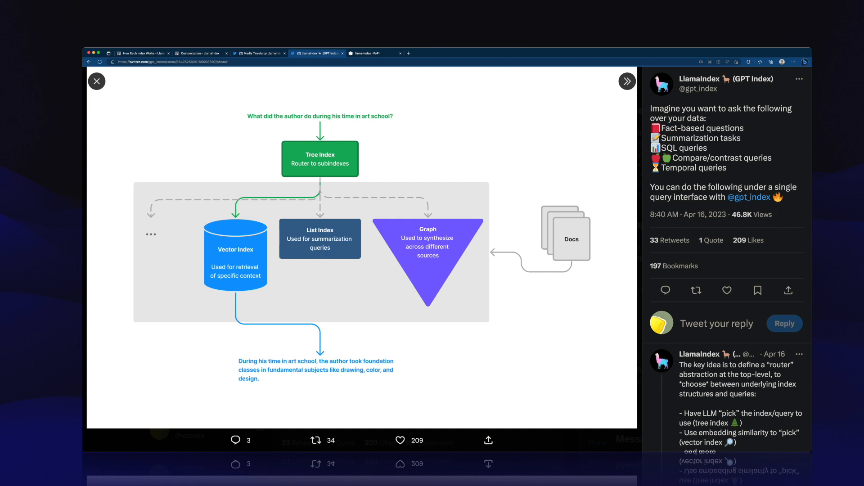
pyautogui.click(171, 40)
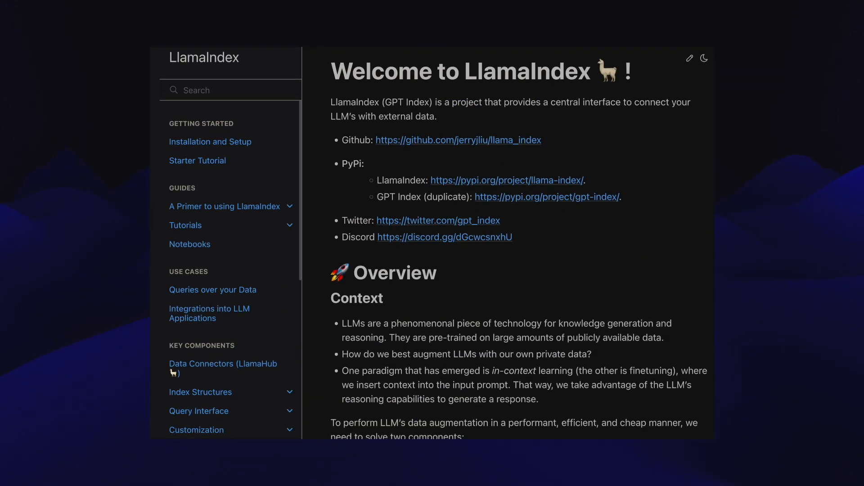
# Return to the docs welcome page and go to the Tutorials page under Guides
pyautogui.click(171, 40)
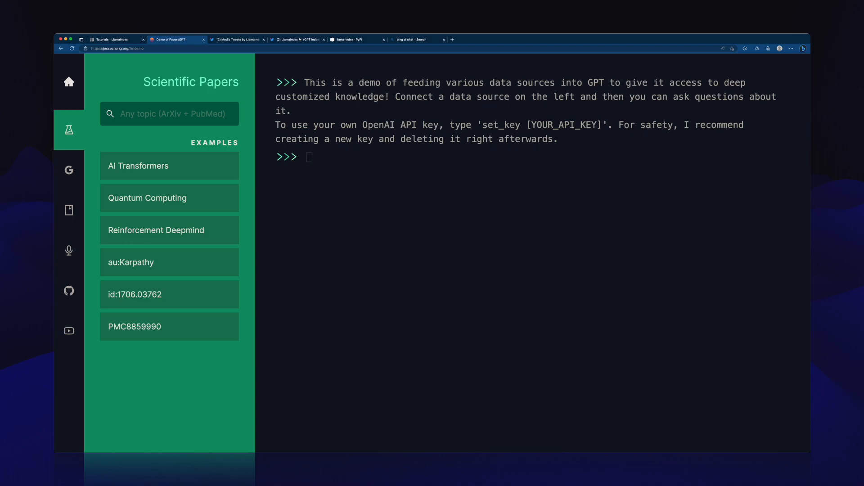
pyautogui.click(114, 40)
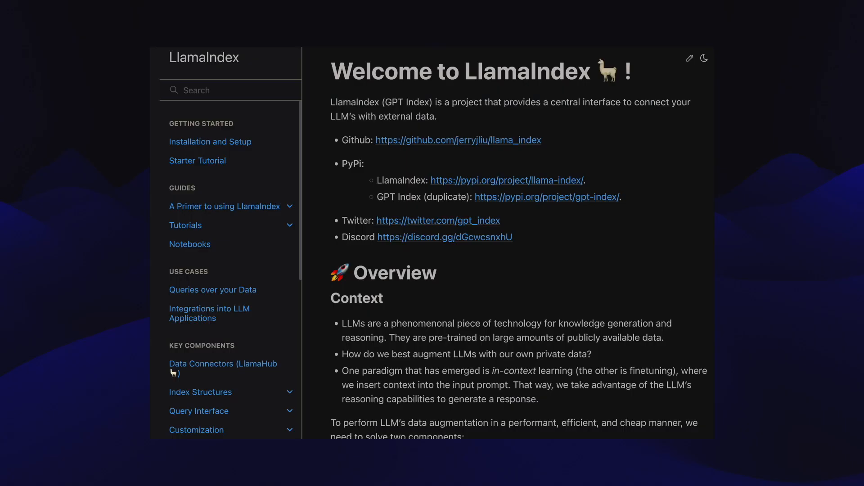
pyautogui.click(185, 225)
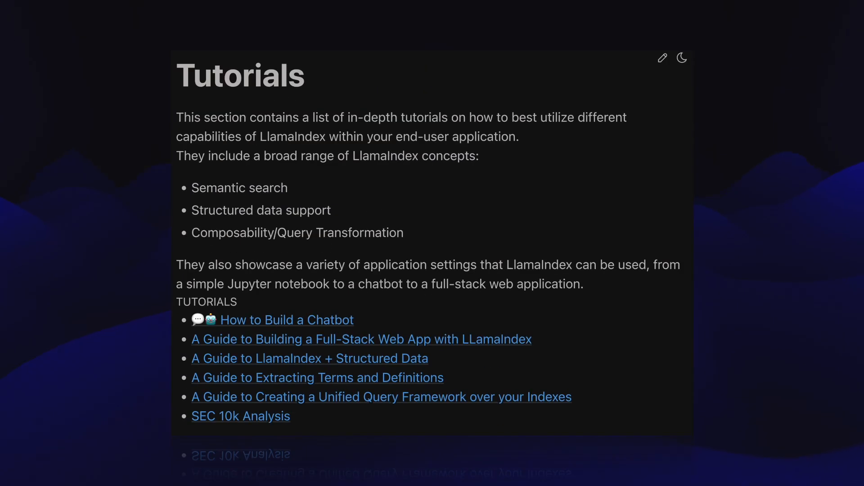